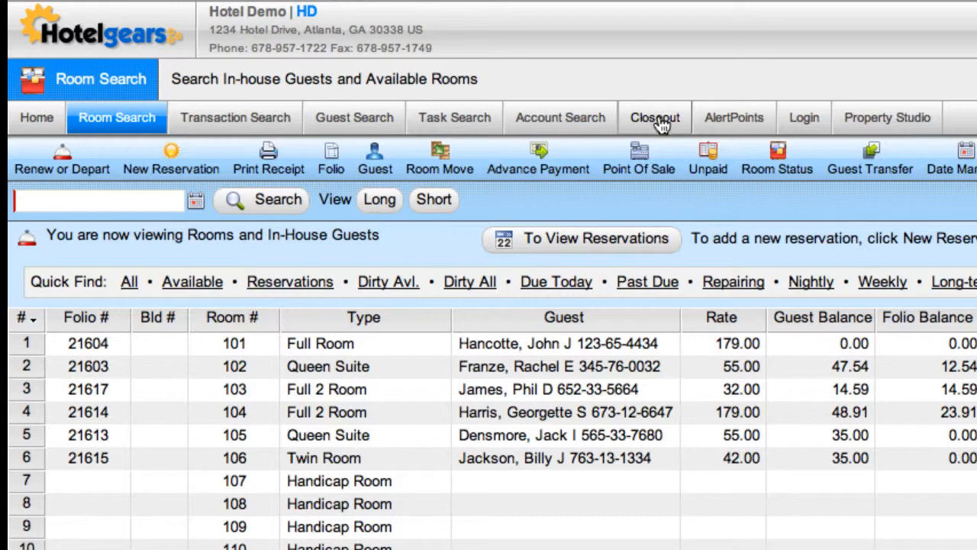
- Open the shift closeout screen showing expected cash and card totals
click(653, 117)
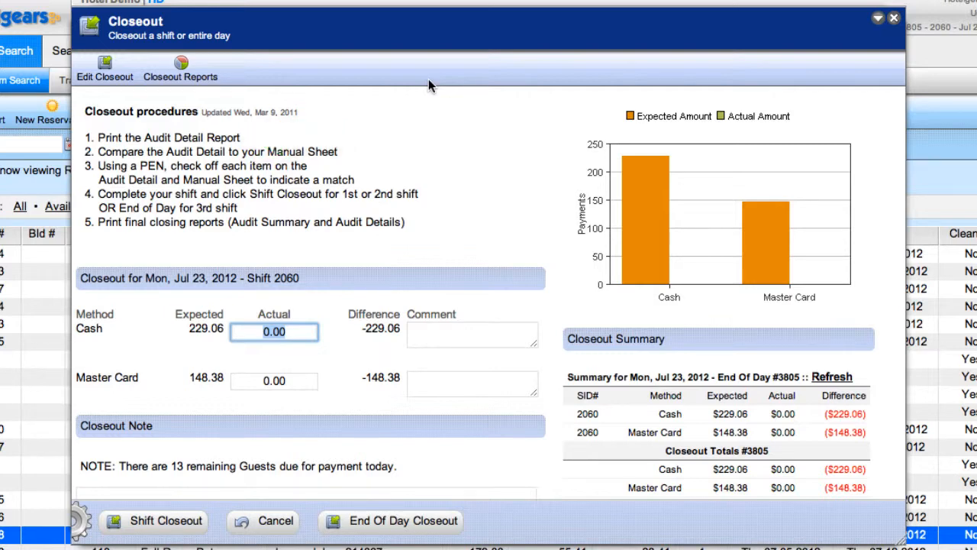
click(180, 67)
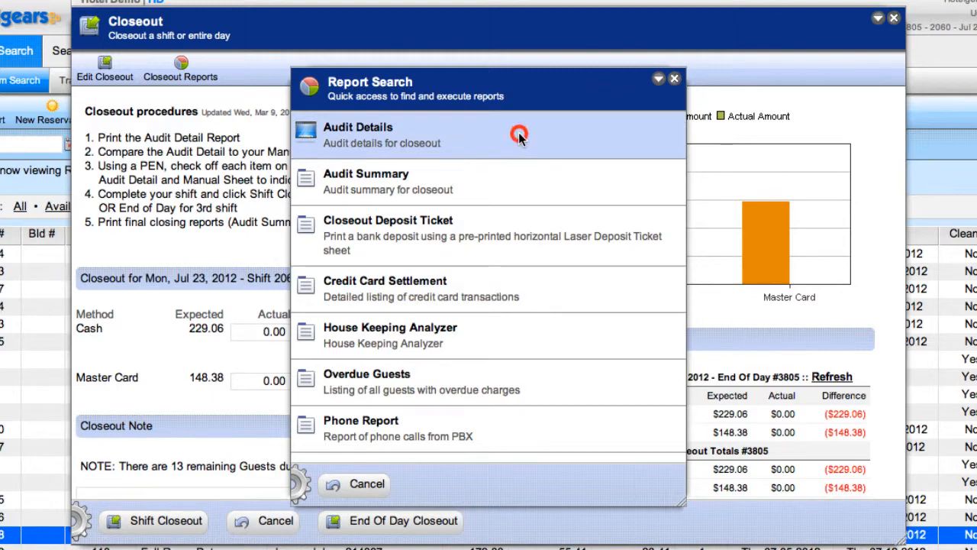
click(357, 126)
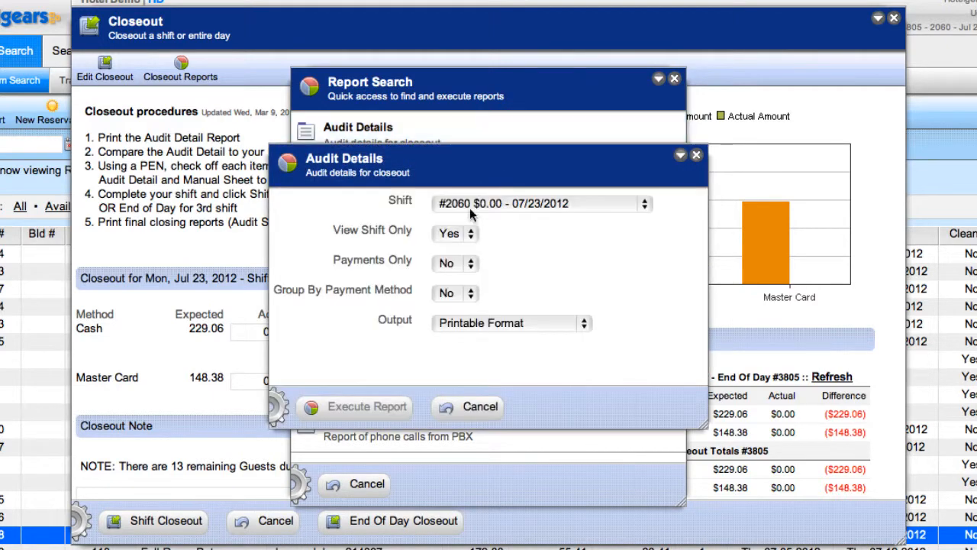
click(365, 406)
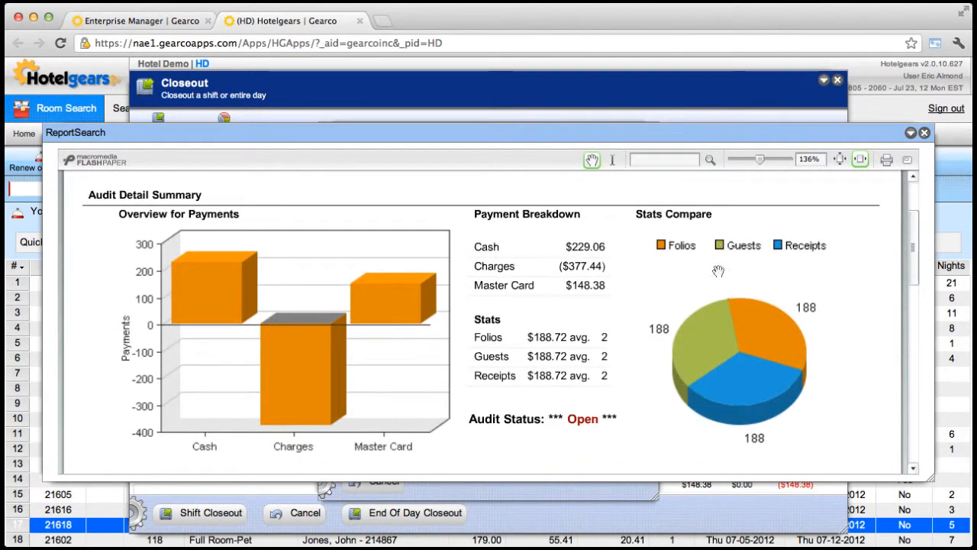
scroll(down, 3)
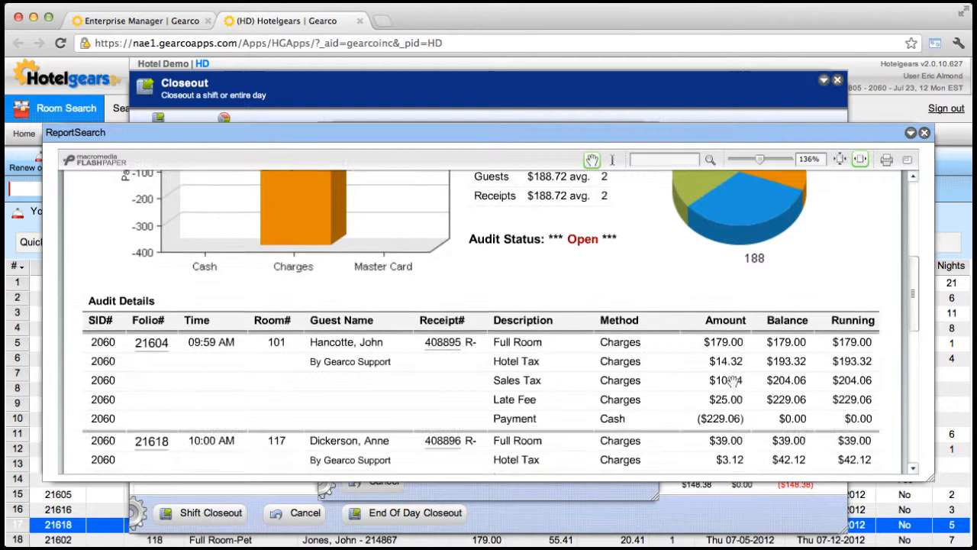
scroll(down, 3)
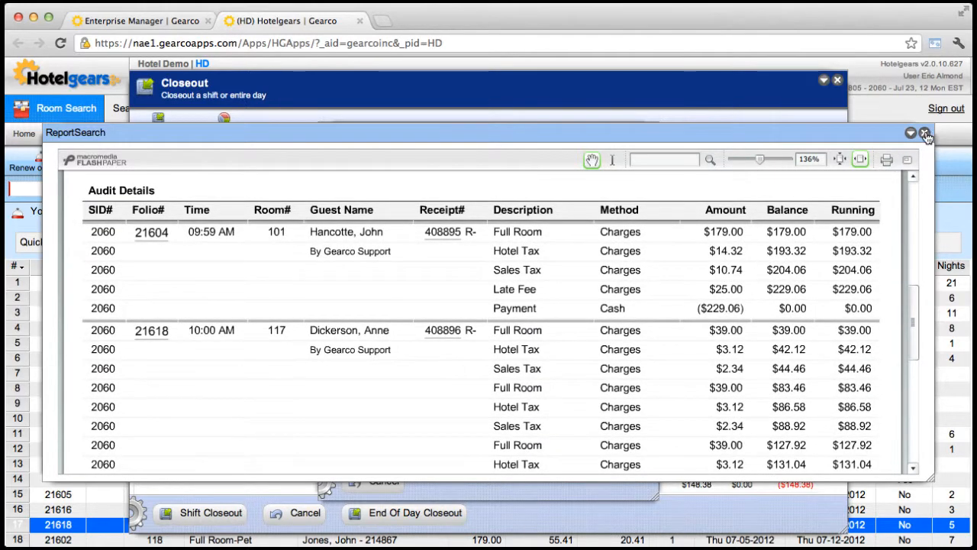
click(925, 132)
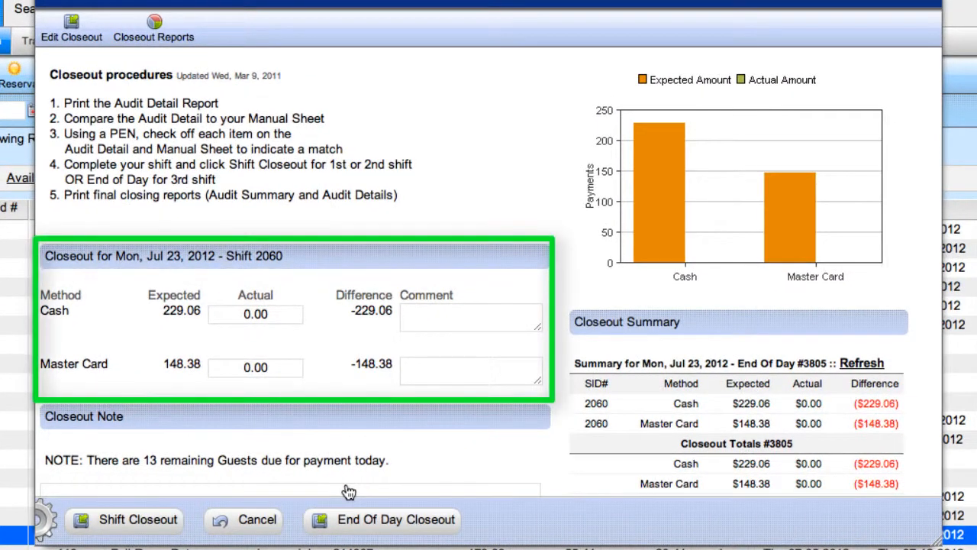
mouse_move(333, 391)
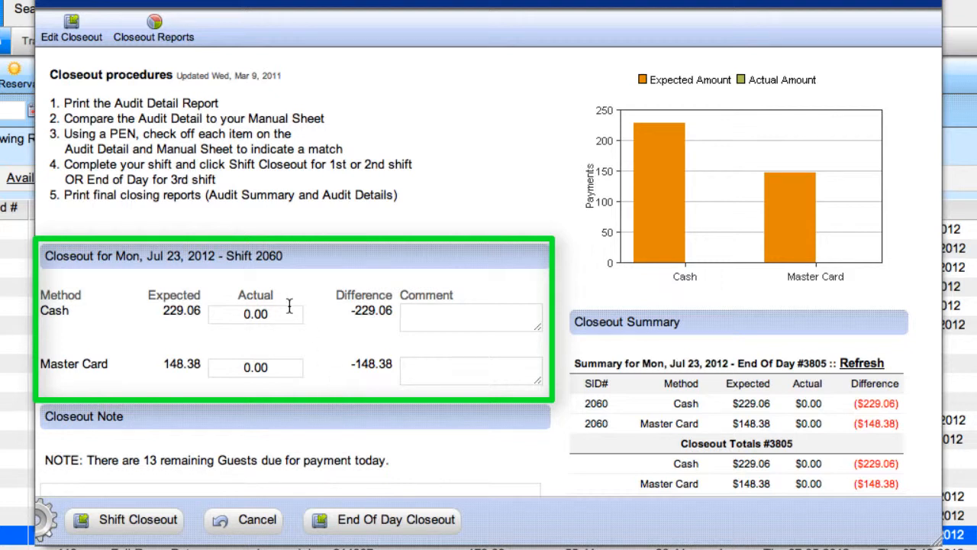
- Enter actual cash 229.06 and MasterCard 148.38 so both differences read 0.00
text(229)
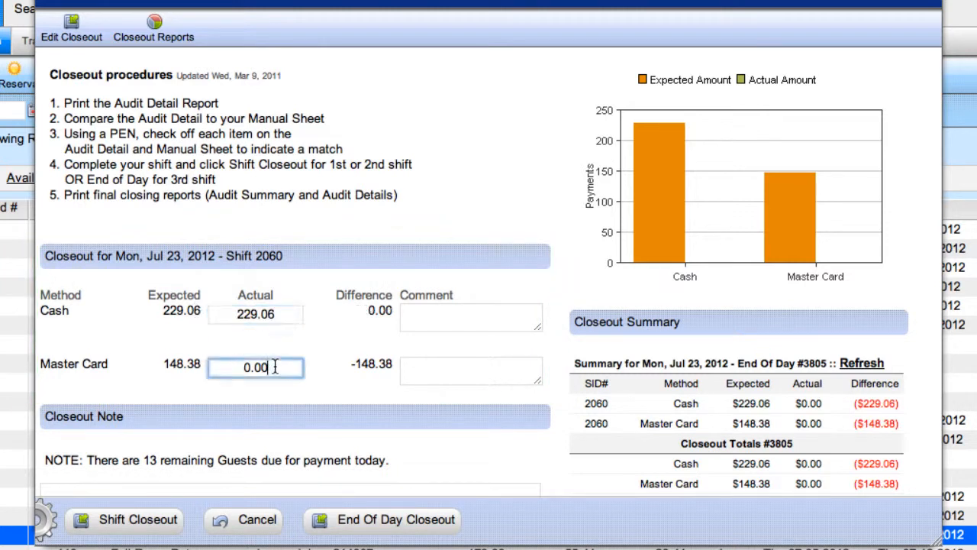
text(148.38)
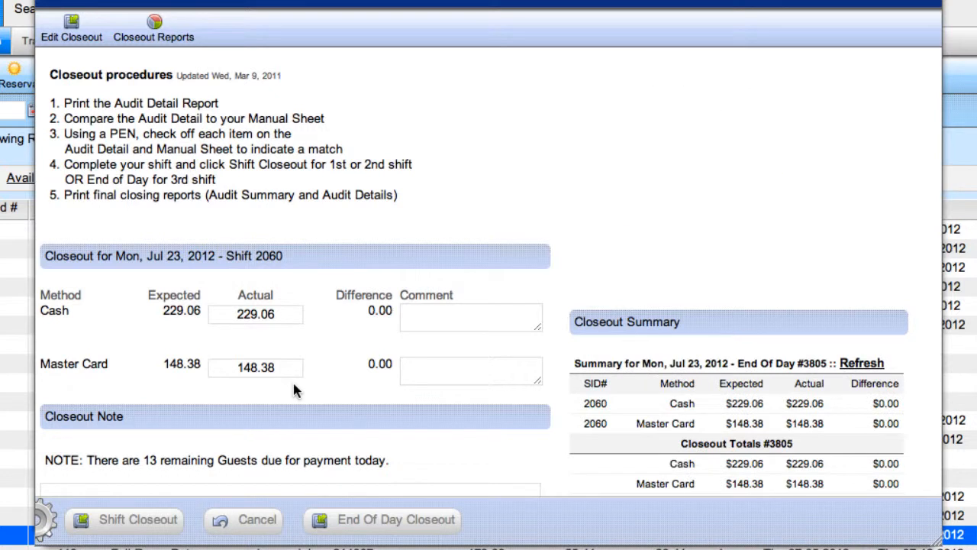
click(470, 371)
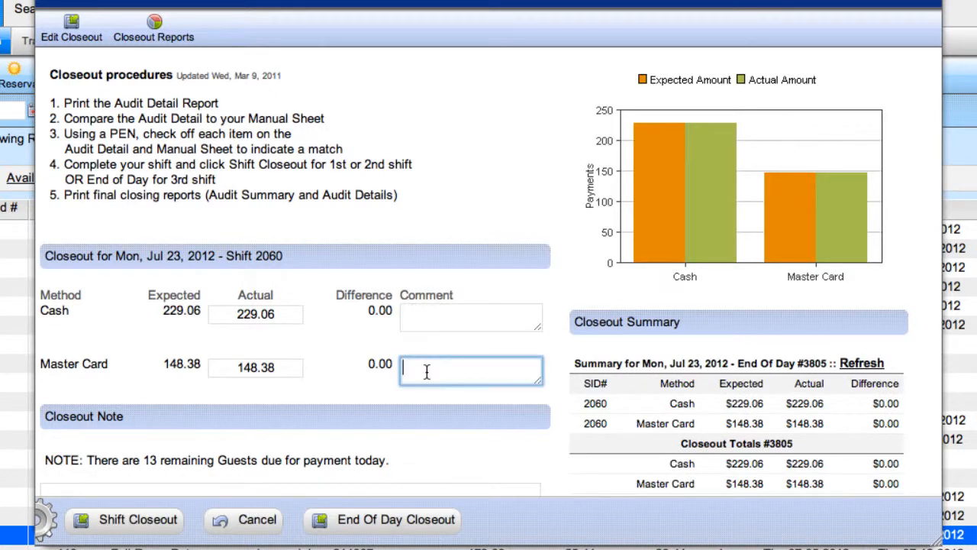
mouse_move(450, 403)
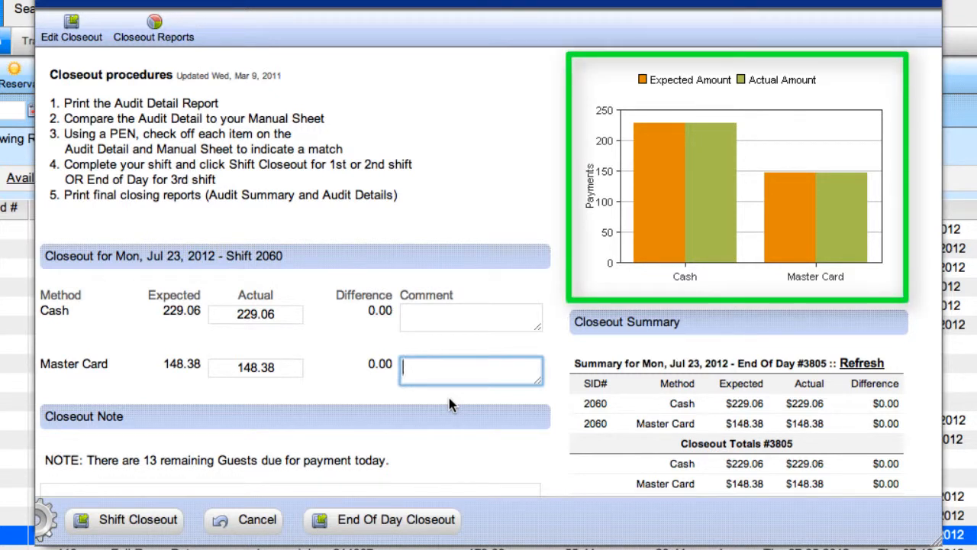
mouse_move(546, 446)
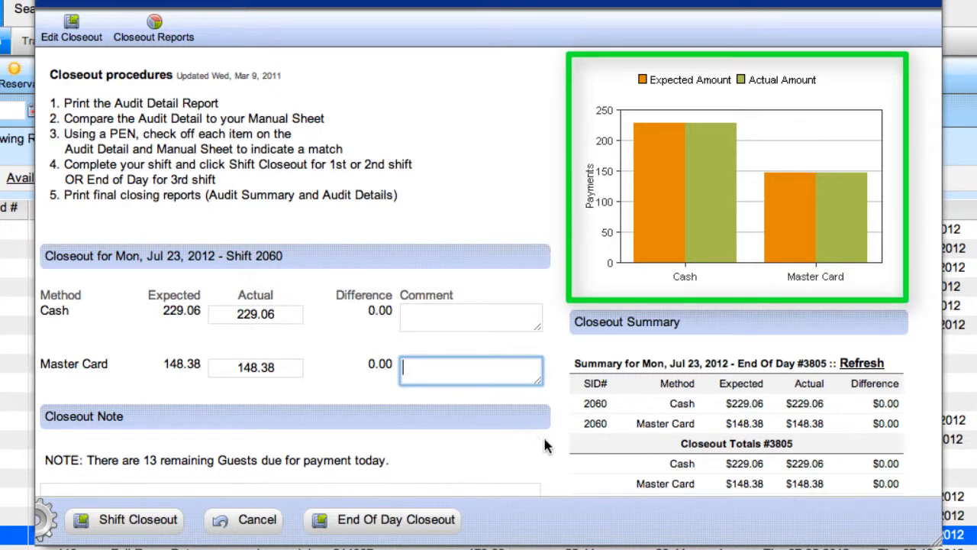
mouse_move(555, 451)
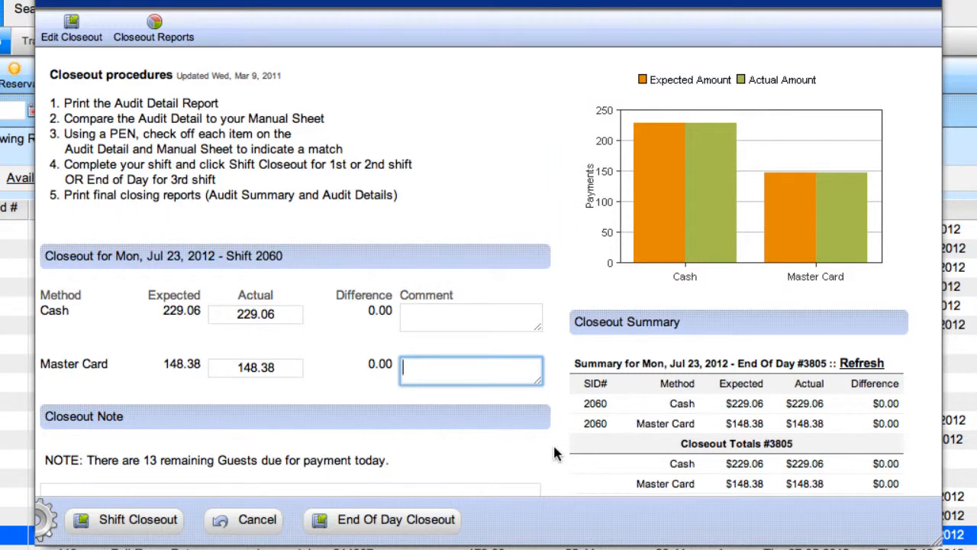
scroll(down, 3)
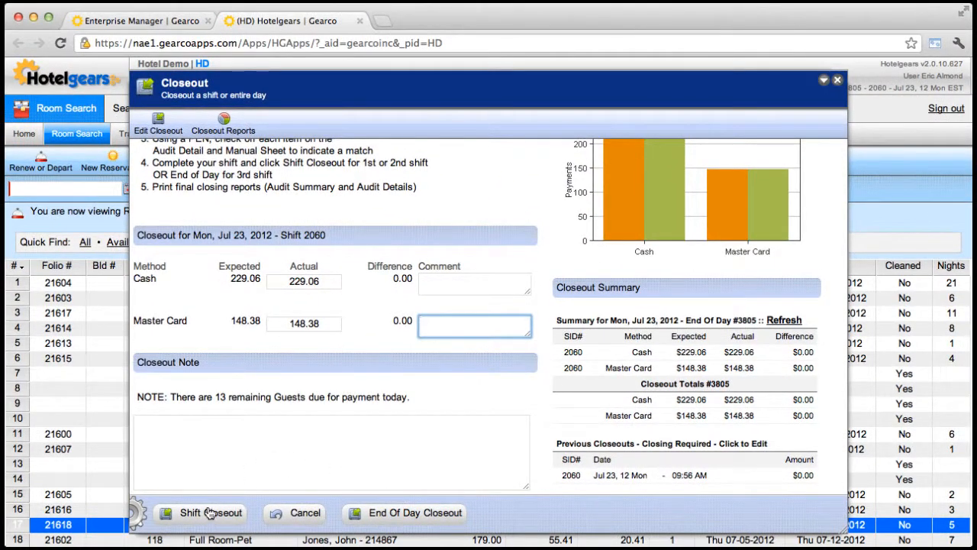
- Process the closeout for shift 2060, confirm it, and acknowledge completion
click(210, 513)
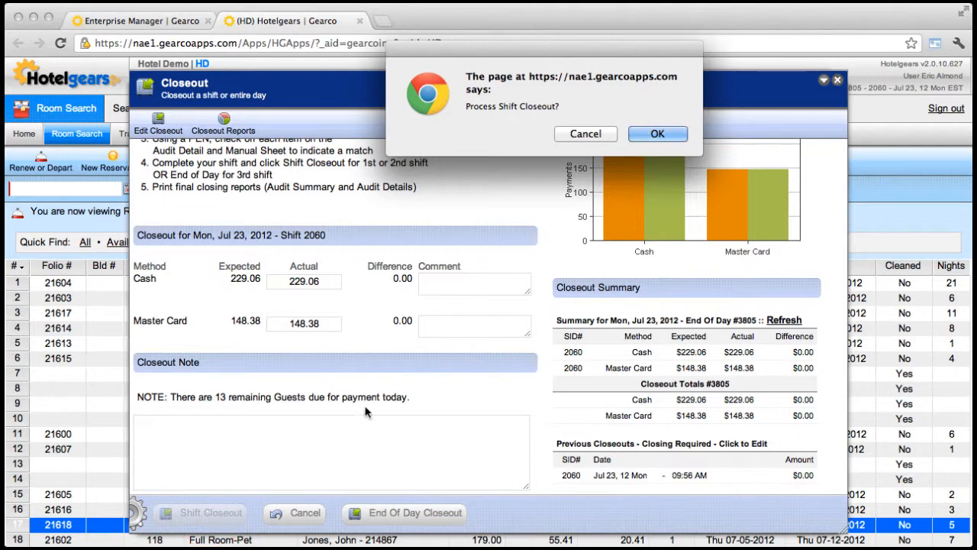
click(657, 134)
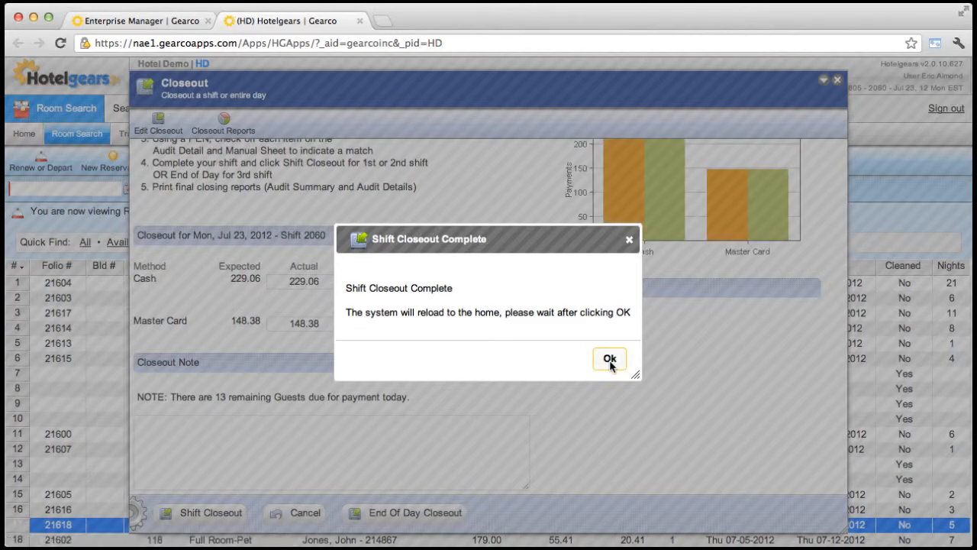
click(608, 358)
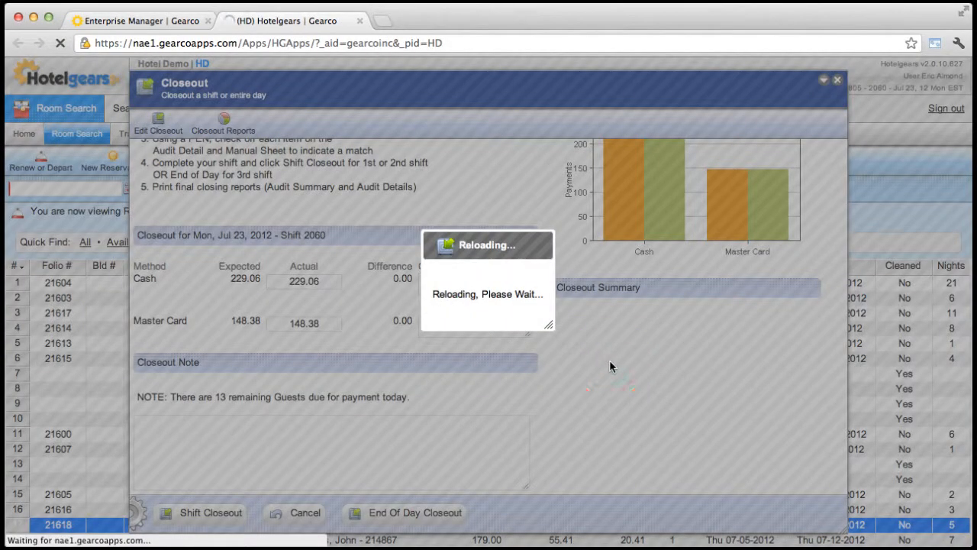